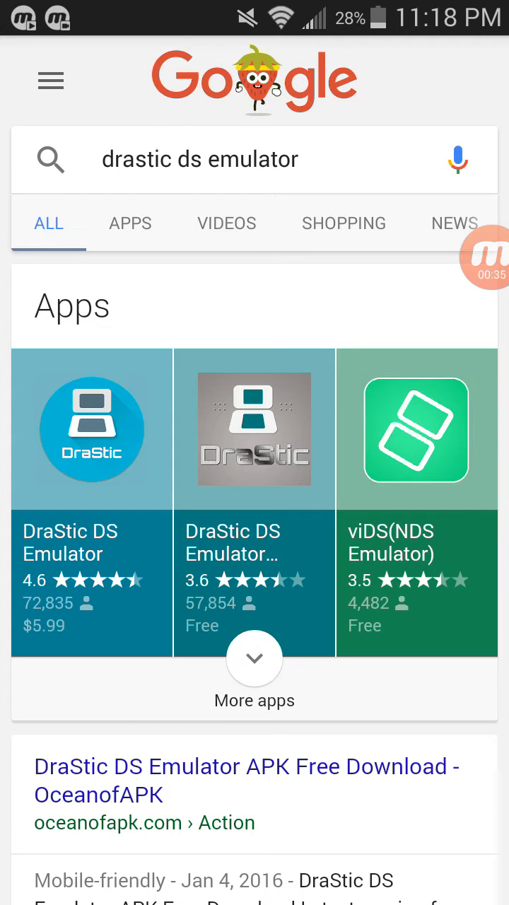
# Step: Open the 'DraStic DS Emulator APK Free Download - OceanofAPK' search result
pyautogui.scroll(-3)
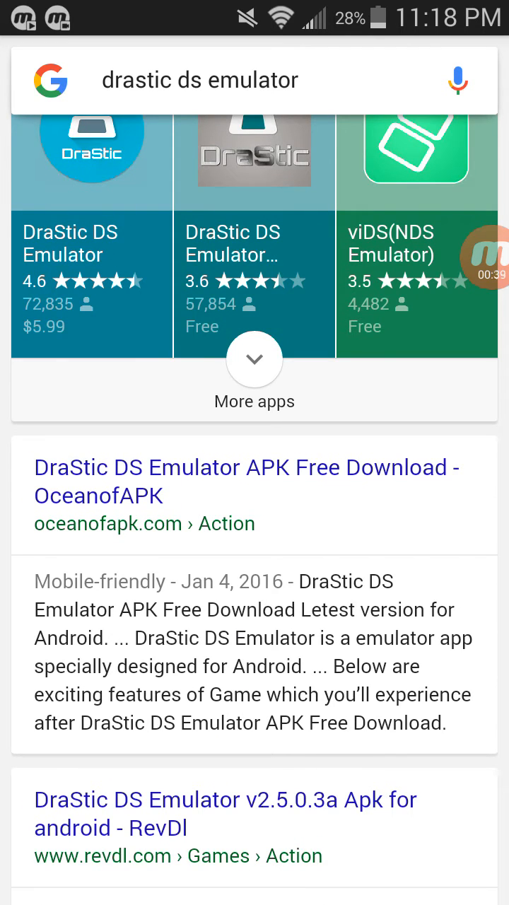
pyautogui.click(92, 517)
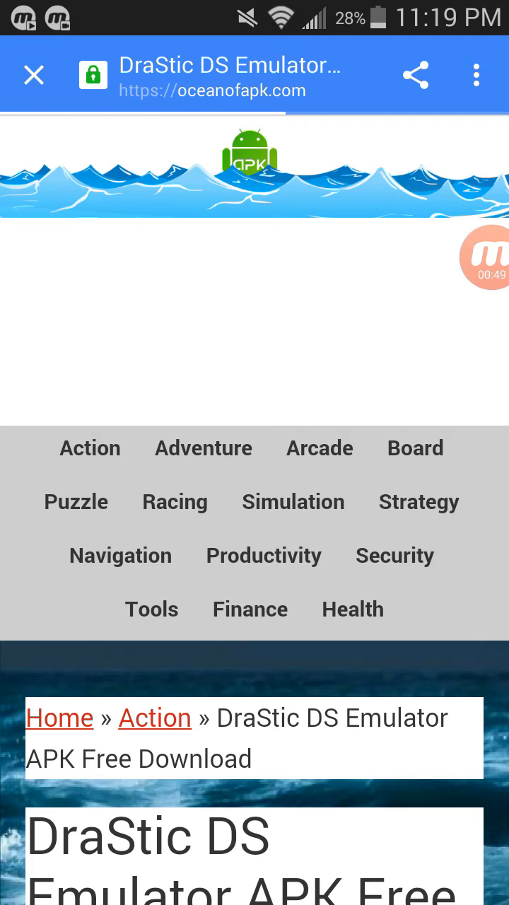
# Step: Scroll through the DraStic review article and start the 'Download Full APK' download
pyautogui.scroll(-3)
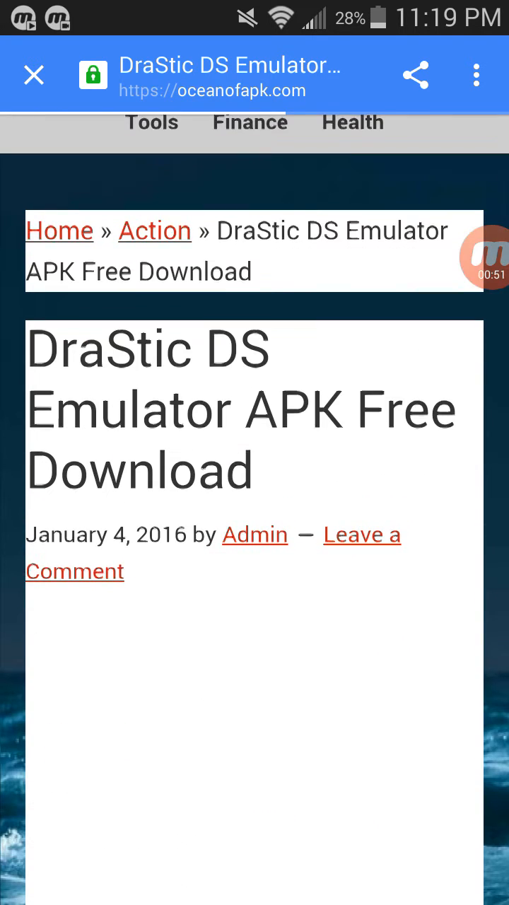
pyautogui.scroll(-3)
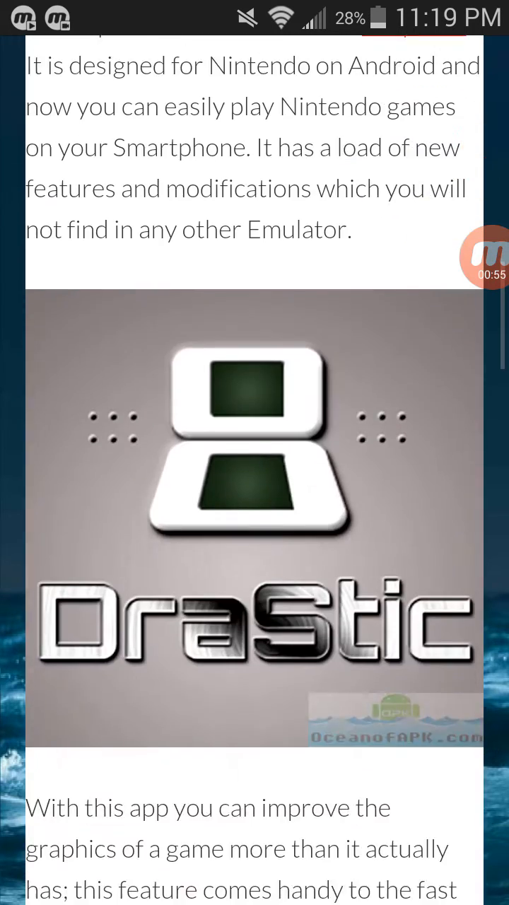
pyautogui.scroll(-3)
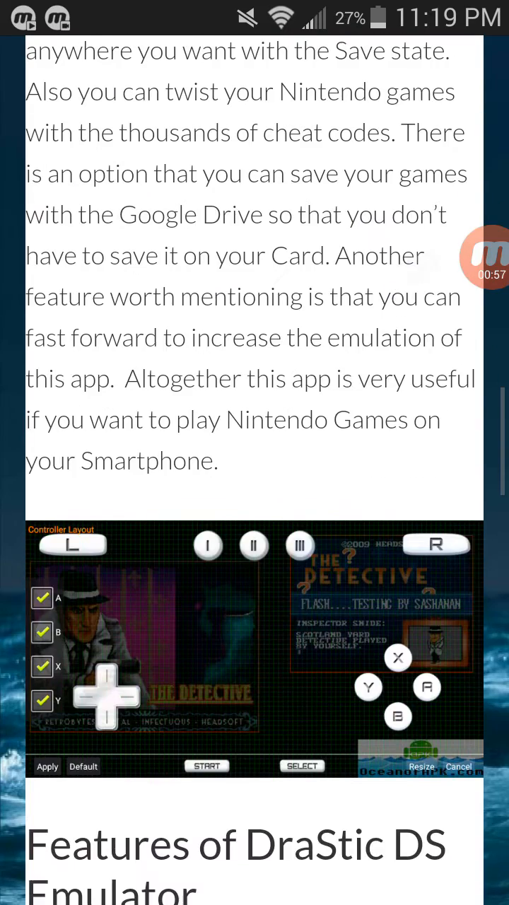
pyautogui.scroll(-3)
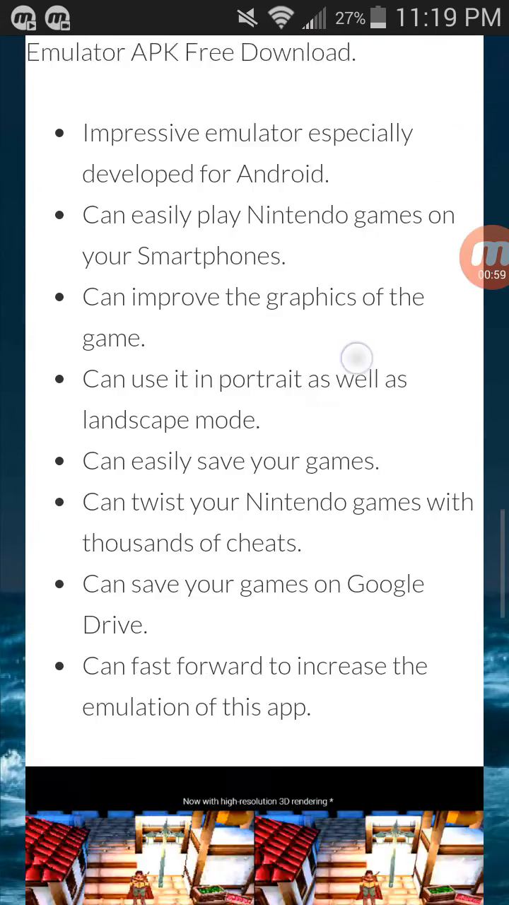
pyautogui.scroll(-3)
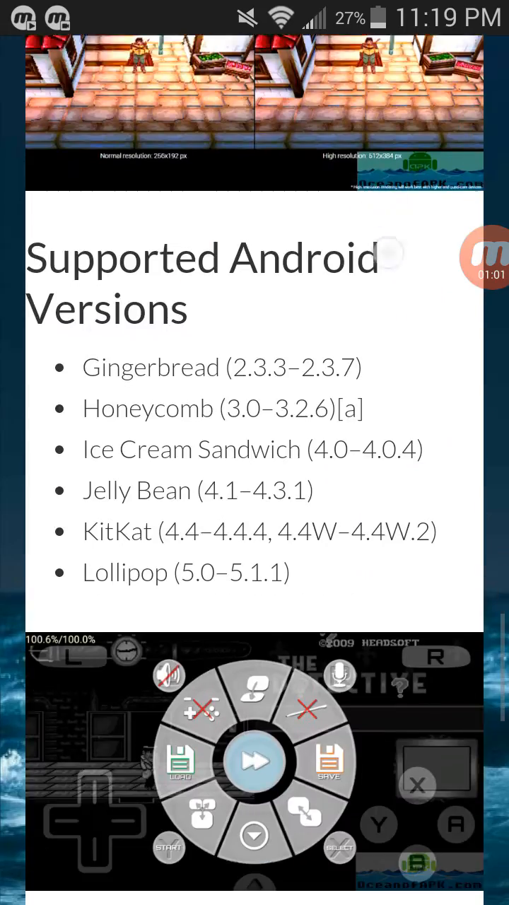
pyautogui.scroll(-3)
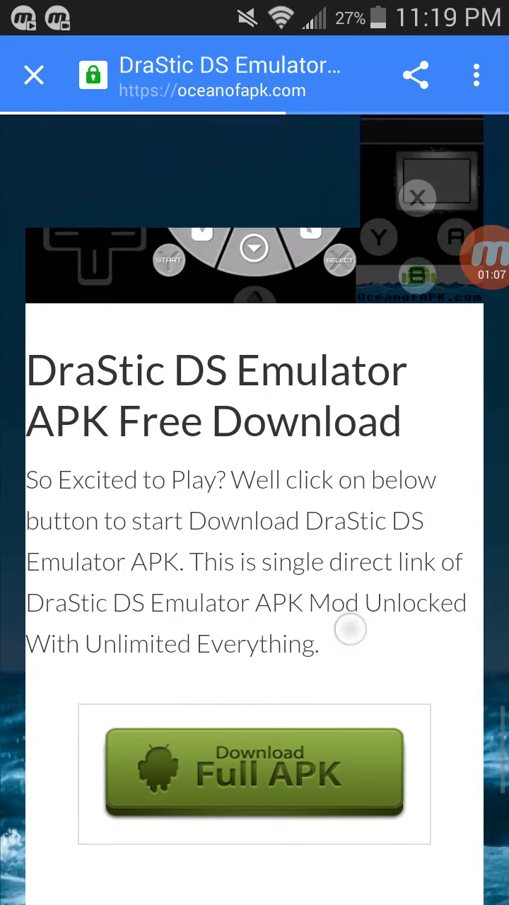
pyautogui.scroll(-3)
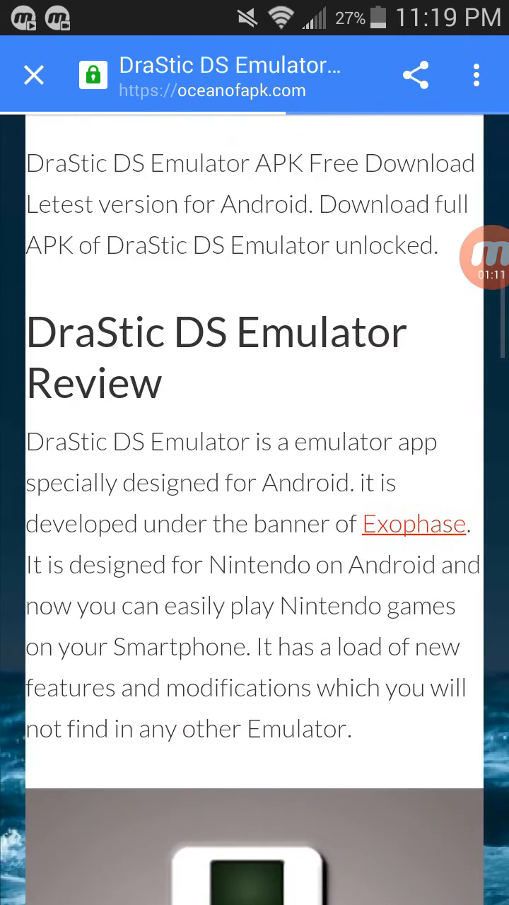
pyautogui.scroll(-3)
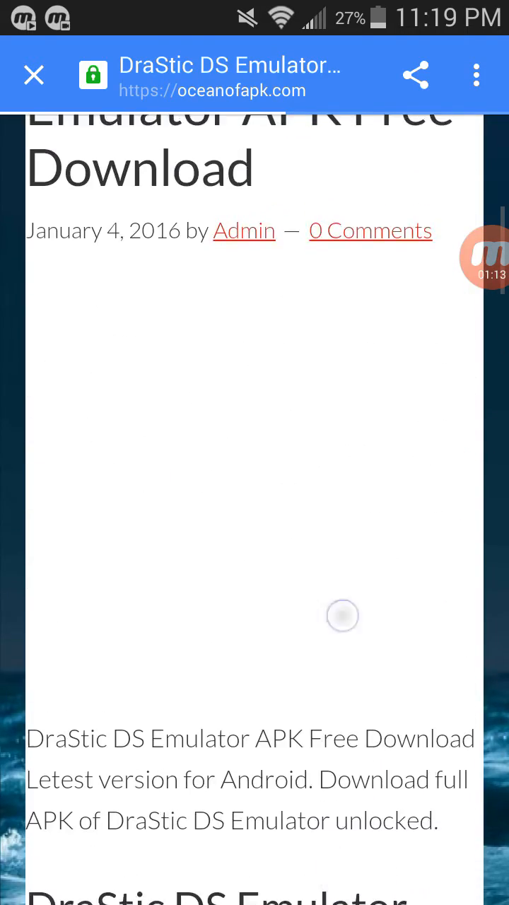
pyautogui.scroll(-3)
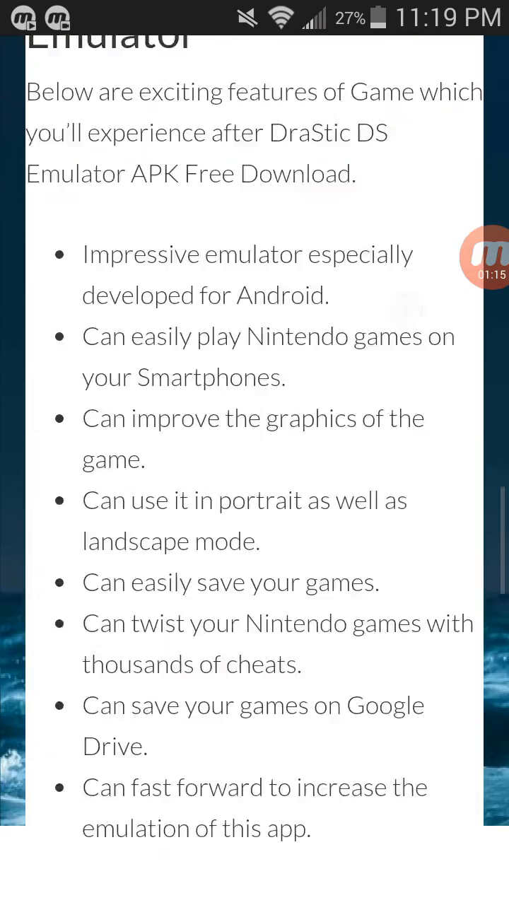
pyautogui.scroll(-3)
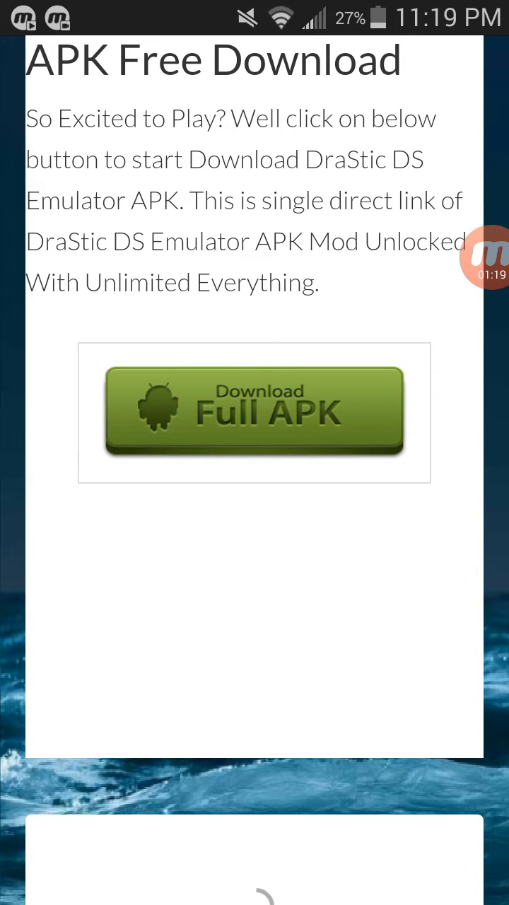
pyautogui.click(255, 412)
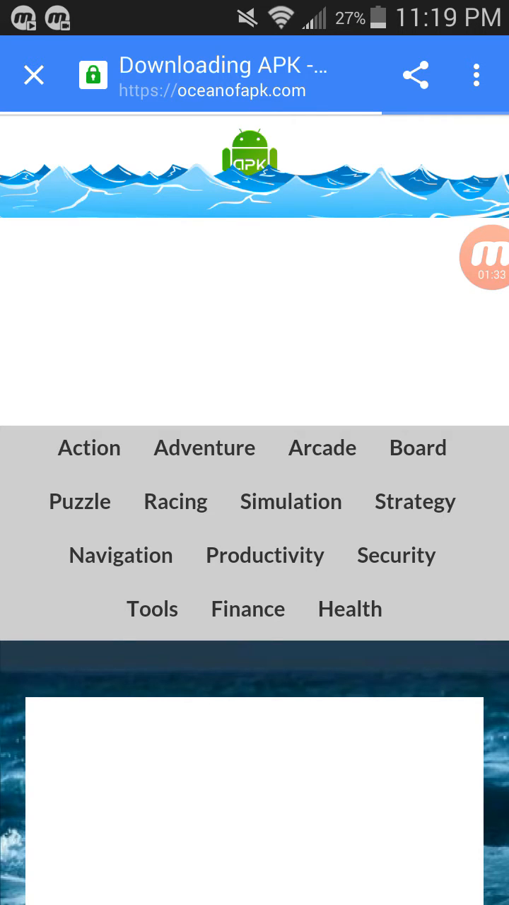
pyautogui.scroll(-3)
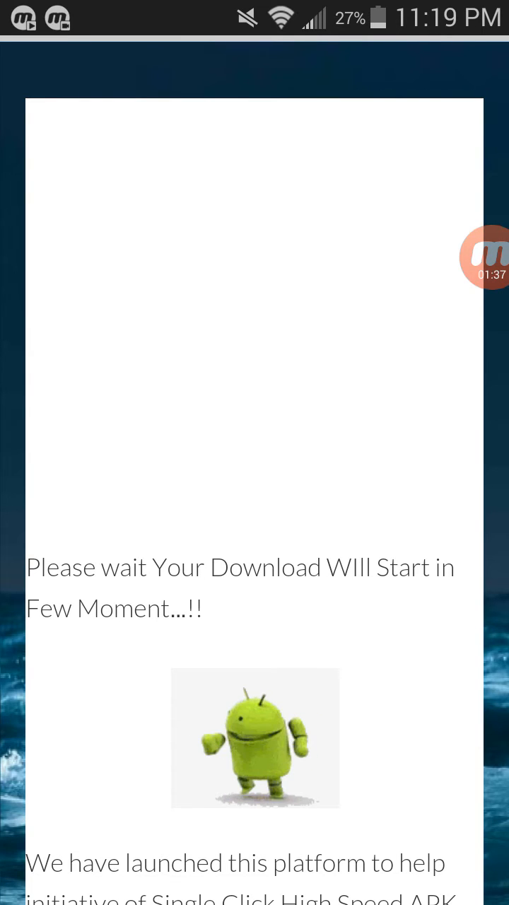
pyautogui.scroll(-3)
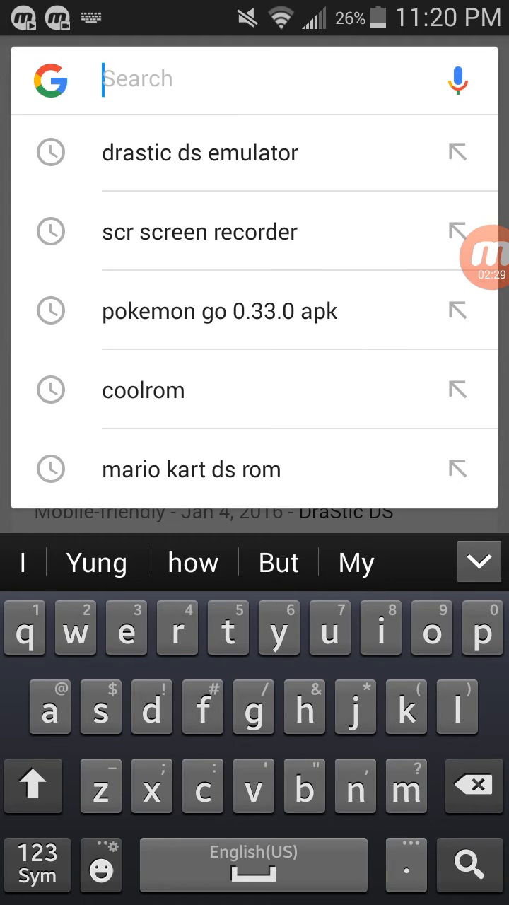
# Step: Search Google for 'pokemon black rom' and run the suggested search
pyautogui.write('pokemon black ro')
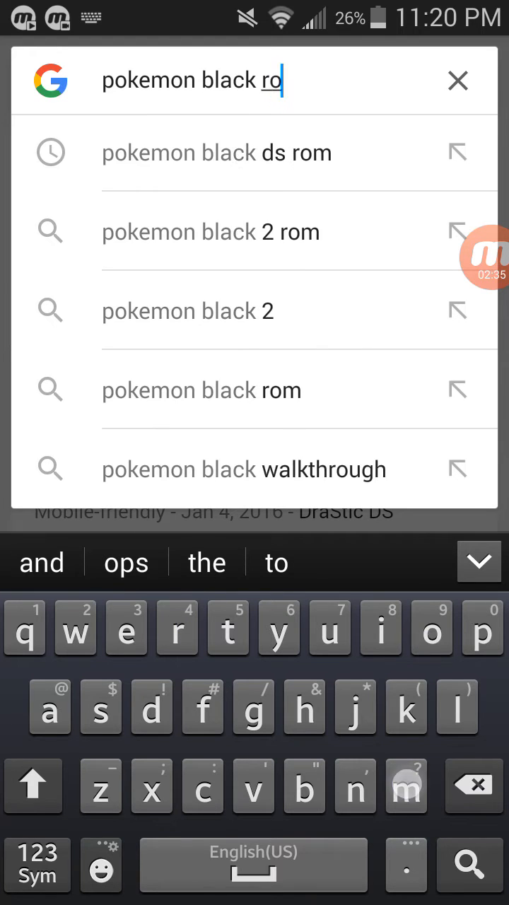
pyautogui.click(201, 390)
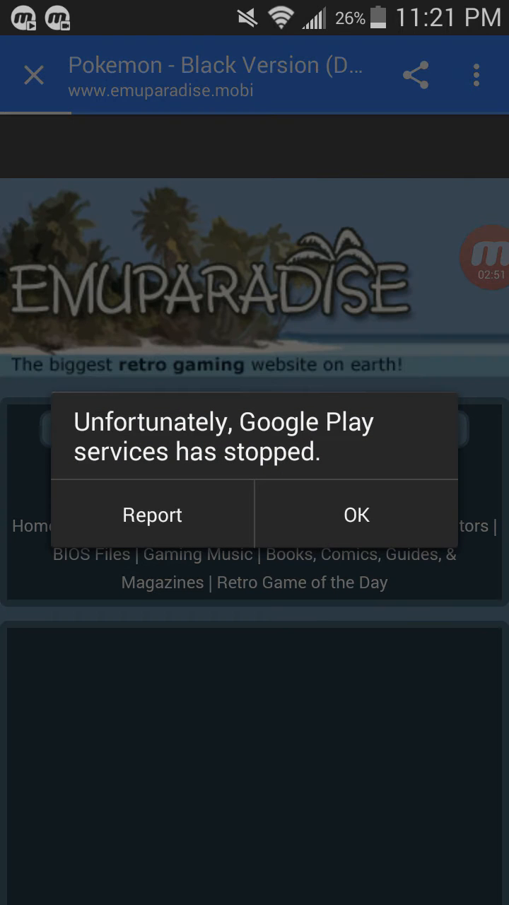
# Step: Dismiss the Google Play services error and scroll to the Pokemon Black Version Direct Download link
pyautogui.click(357, 515)
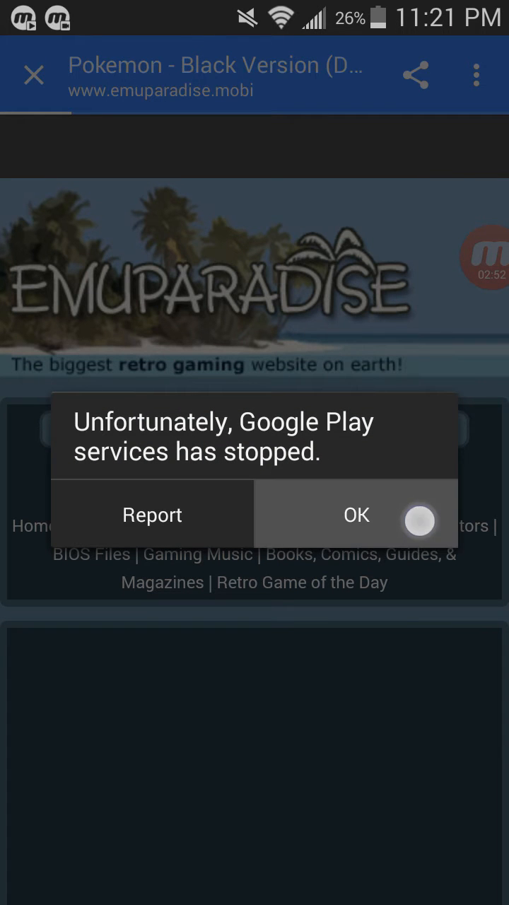
pyautogui.click(356, 515)
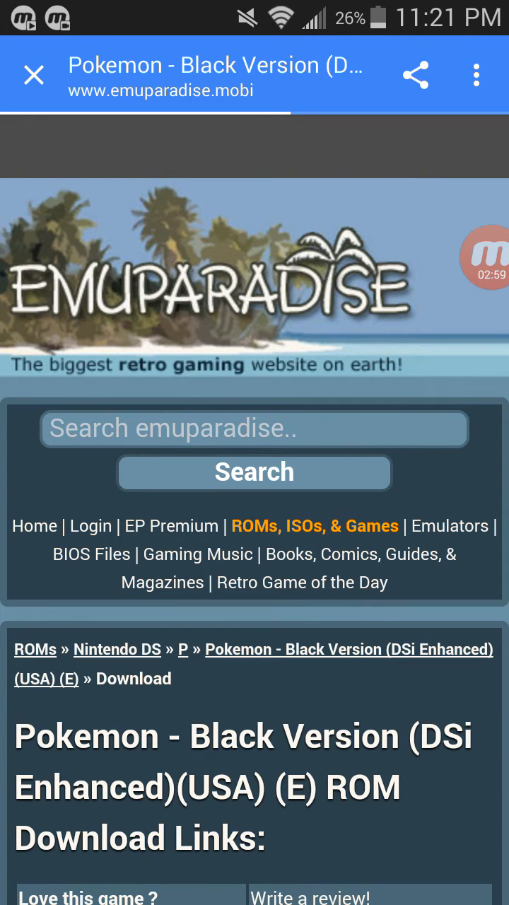
pyautogui.scroll(-3)
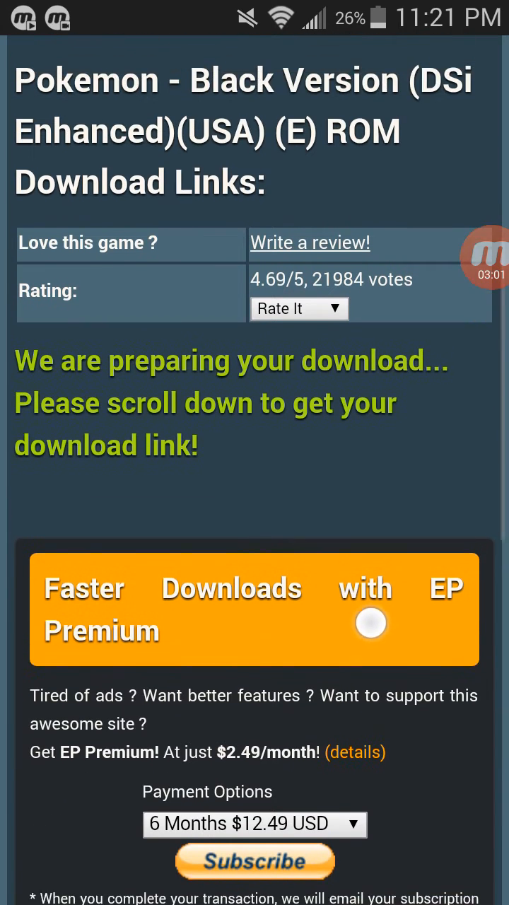
pyautogui.scroll(-3)
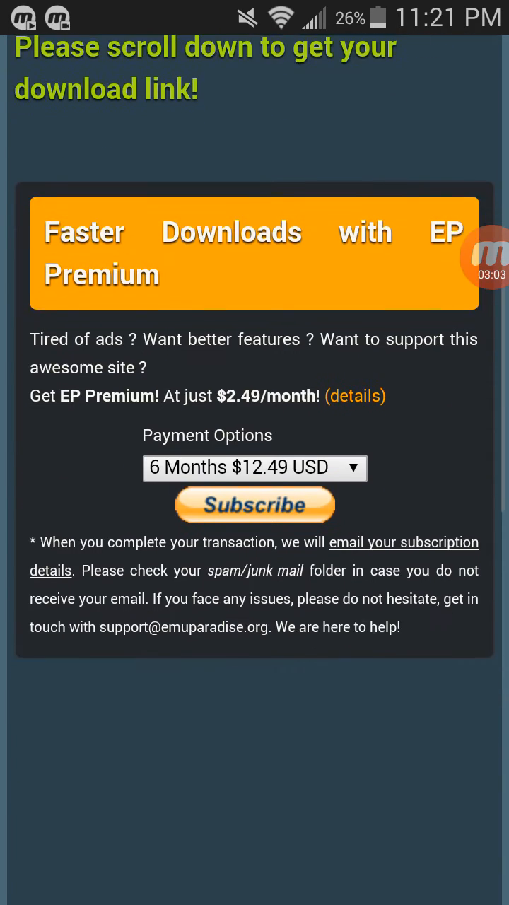
pyautogui.scroll(-3)
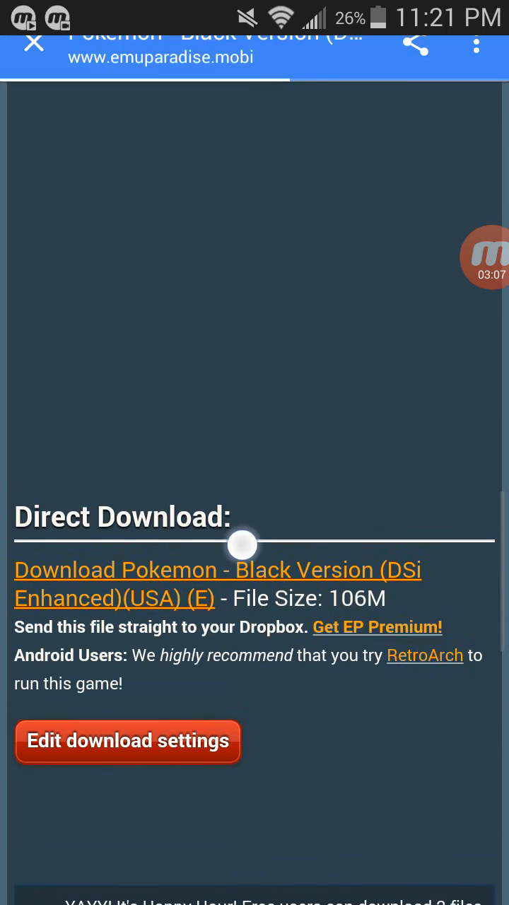
pyautogui.scroll(3)
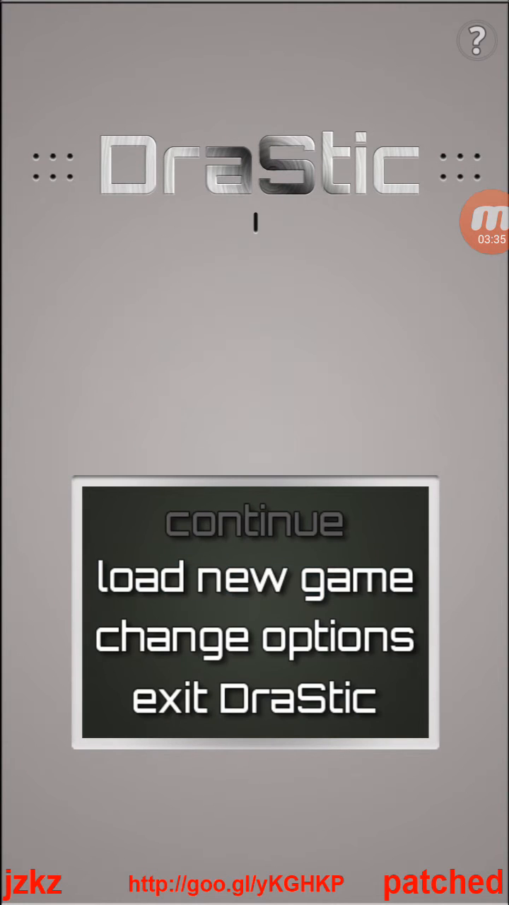
# Step: Load a new game and scroll the file browser down to the Roms folder
pyautogui.click(254, 577)
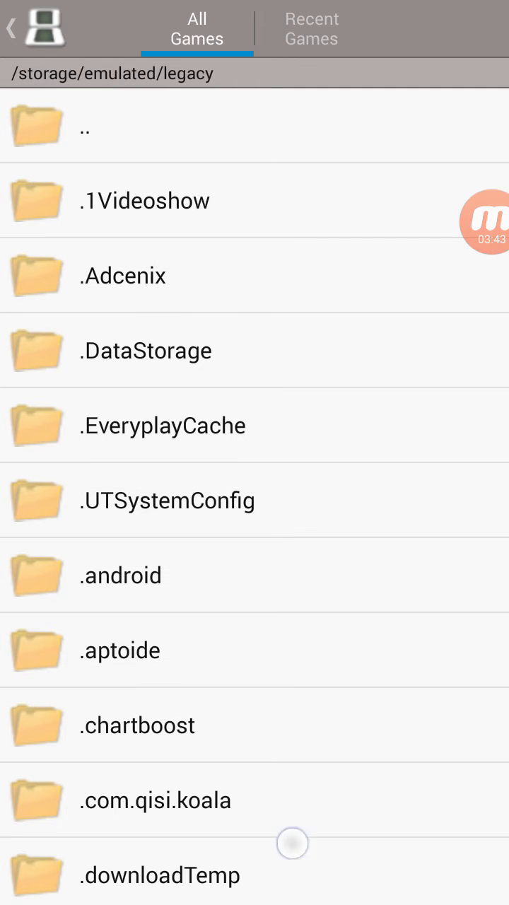
pyautogui.scroll(-3)
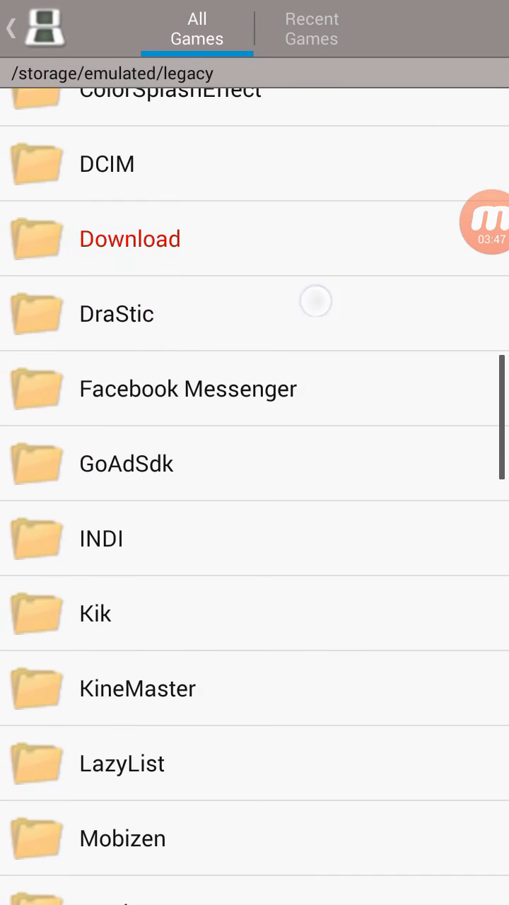
pyautogui.scroll(-3)
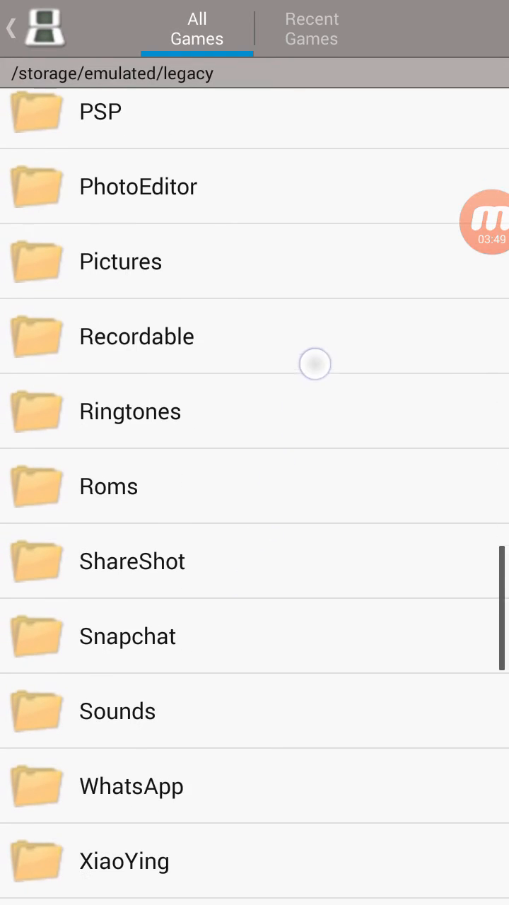
pyautogui.scroll(-3)
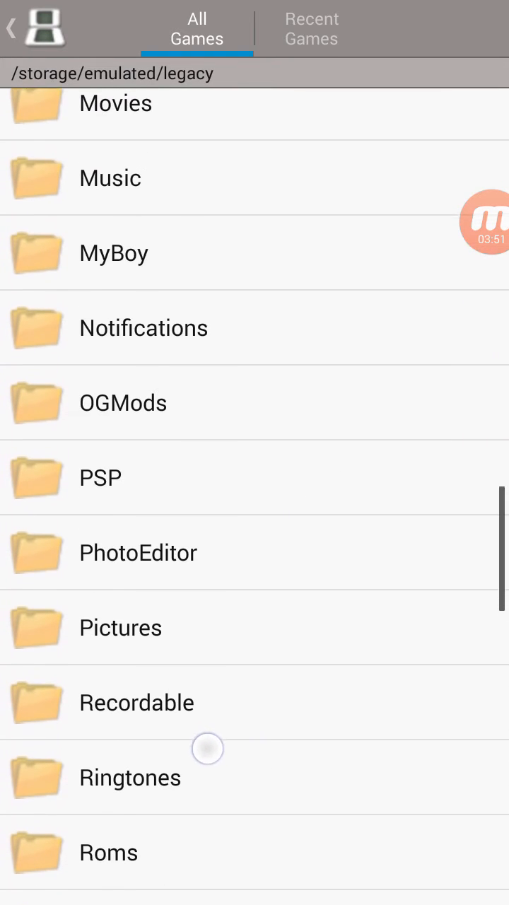
pyautogui.scroll(-3)
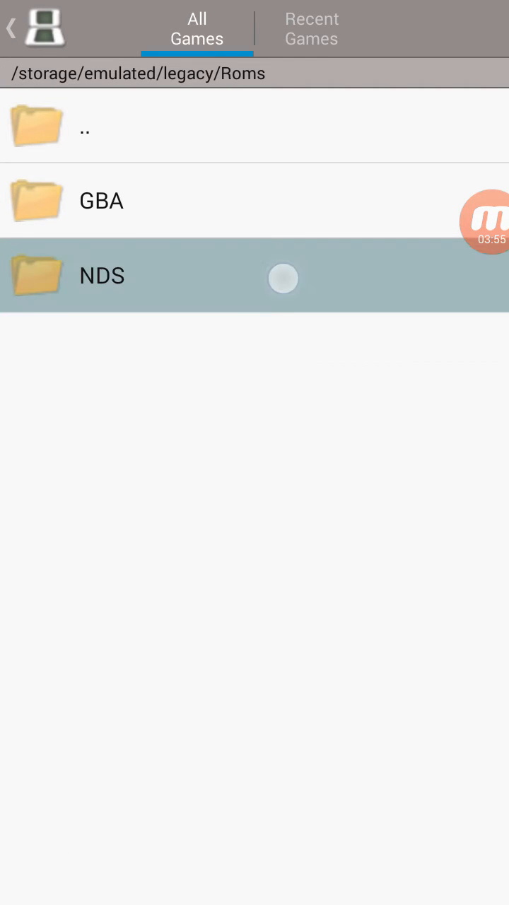
# Step: Choose 'Pokemon - Black Version' from the NDS ROMs folder
pyautogui.click(102, 275)
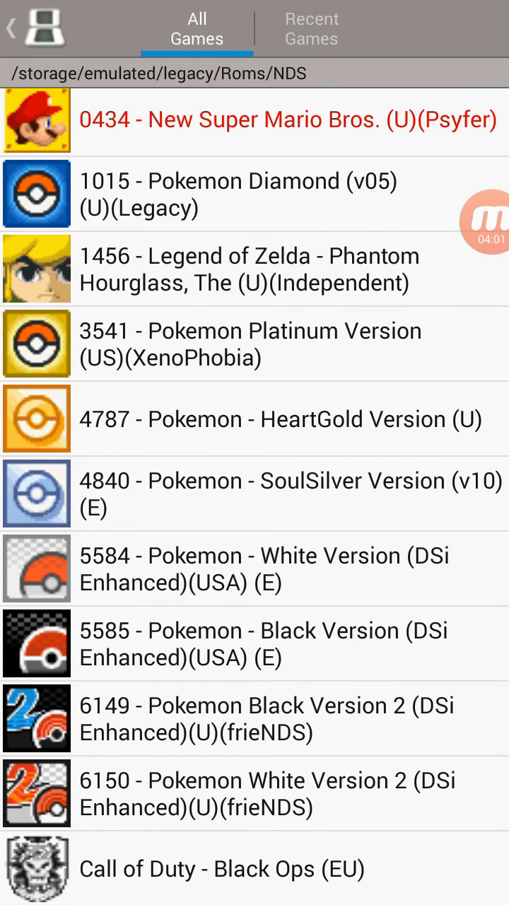
pyautogui.click(255, 642)
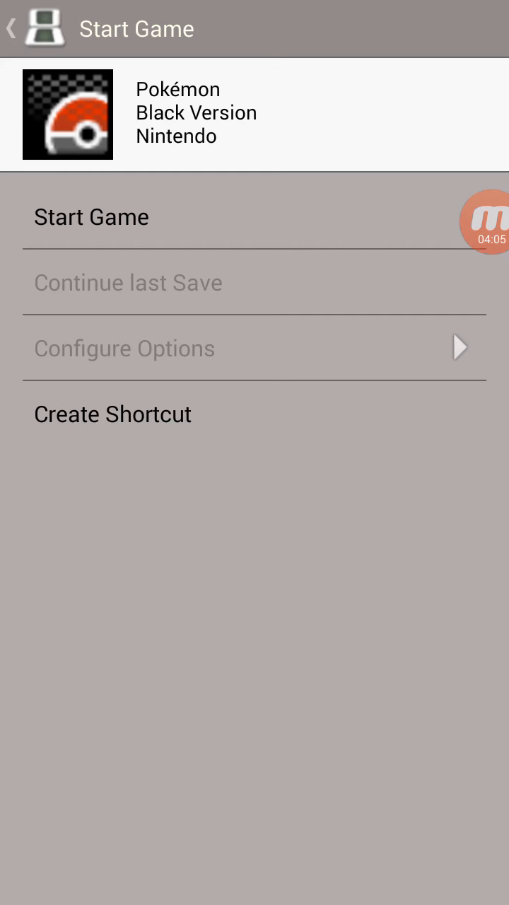
# Step: Launch Pokémon Black Version with Start Game and reach its title screen
pyautogui.click(90, 218)
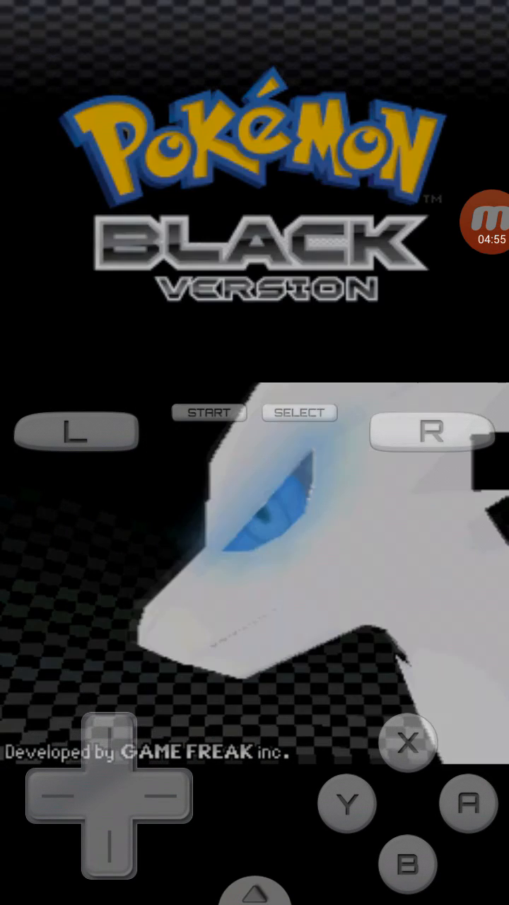
# Step: Get past the title screen and walk the character along the grassy route into Accumula Town
pyautogui.click(467, 804)
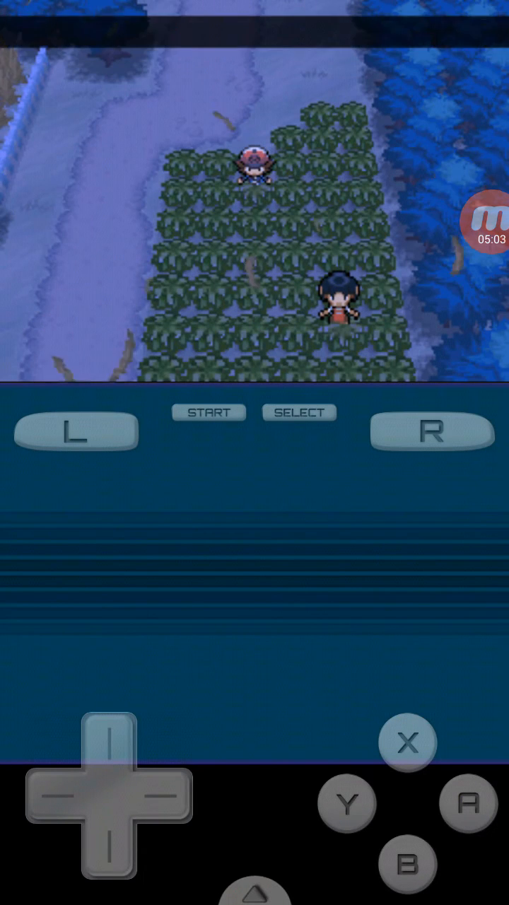
pyautogui.click(108, 738)
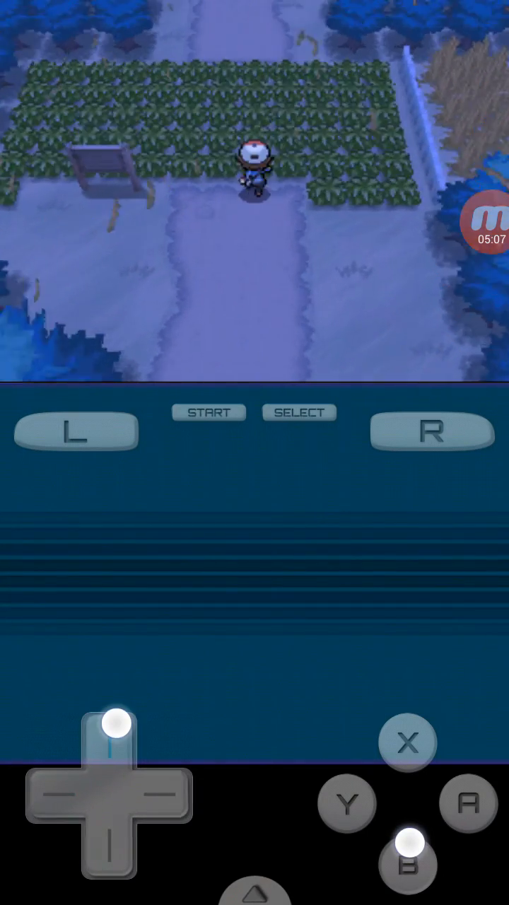
pyautogui.click(110, 747)
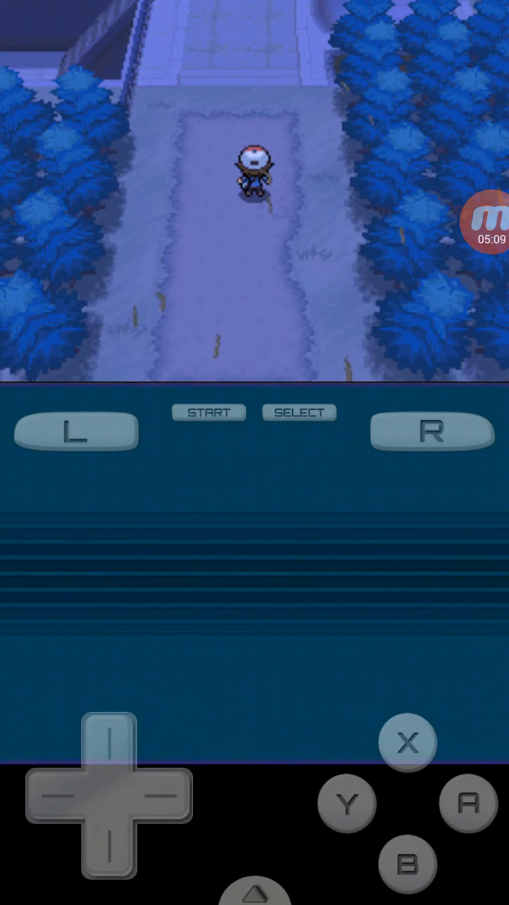
pyautogui.click(110, 742)
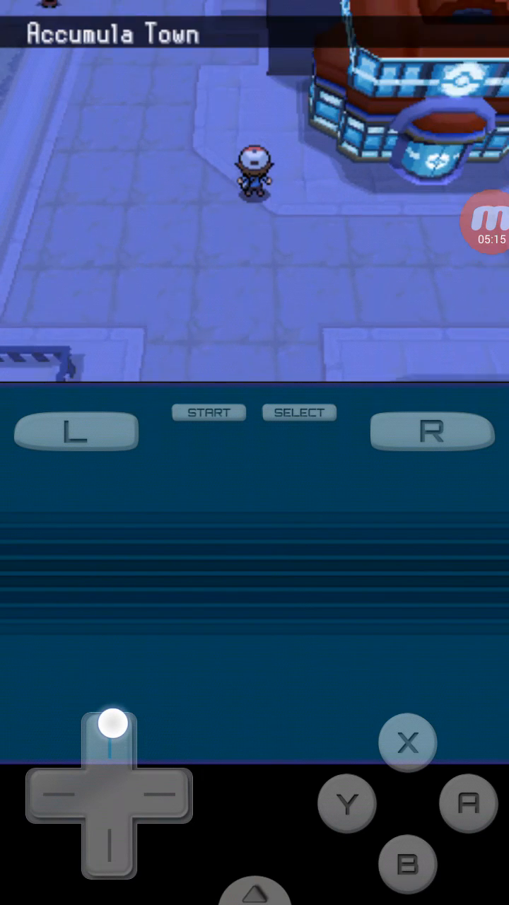
pyautogui.click(109, 741)
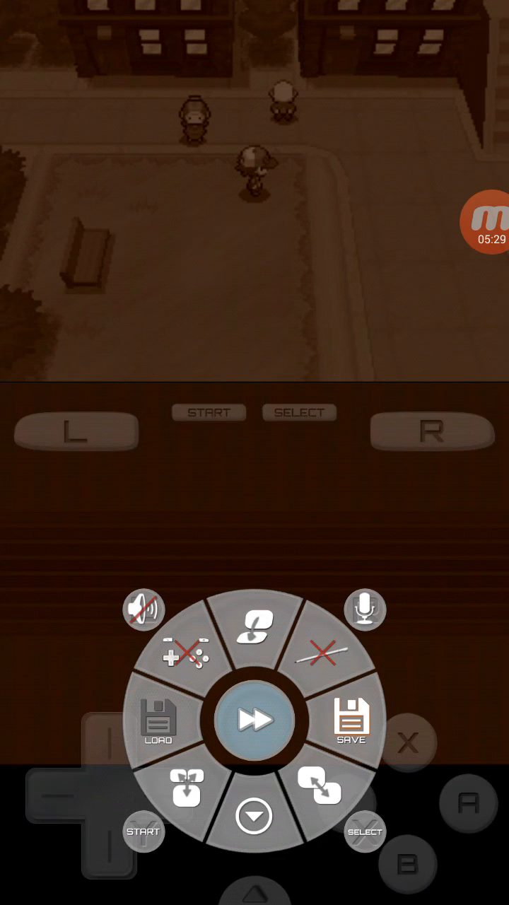
# Step: Browse the emulator menu's built-in Cheats list, then back out to the running game
pyautogui.click(253, 720)
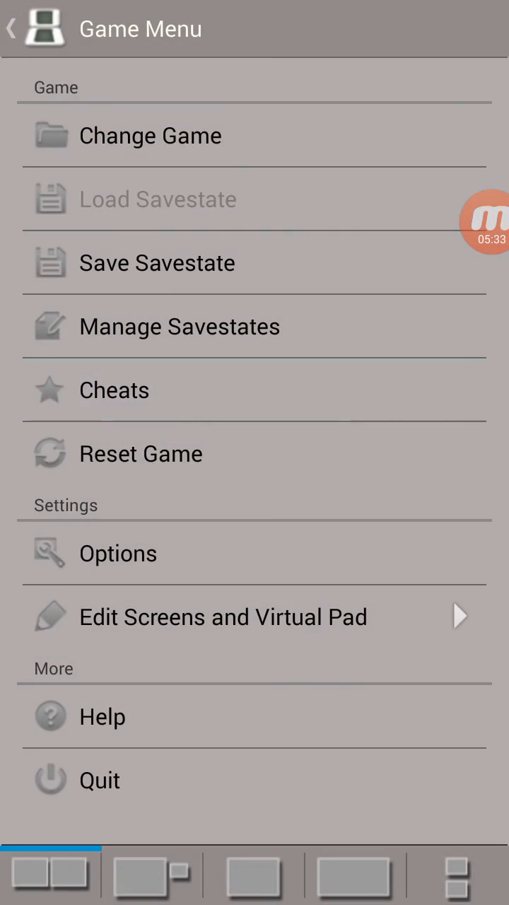
pyautogui.click(113, 391)
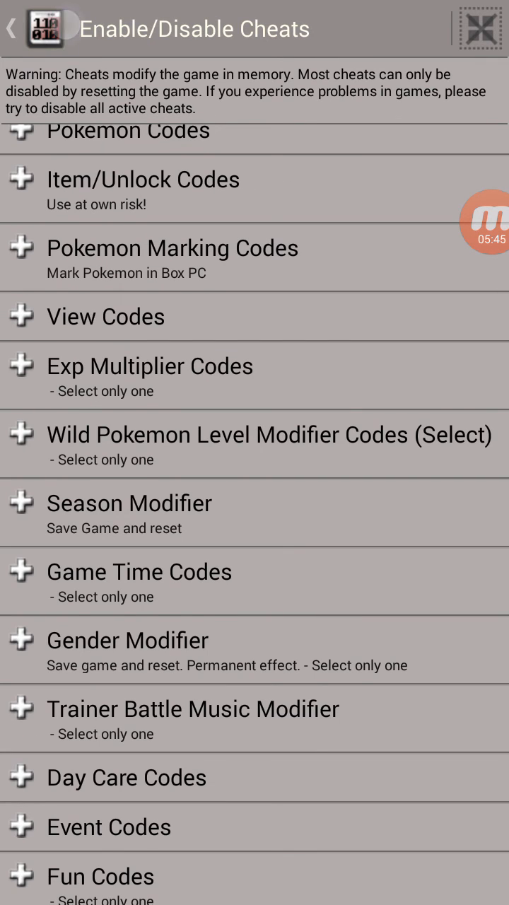
pyautogui.click(12, 28)
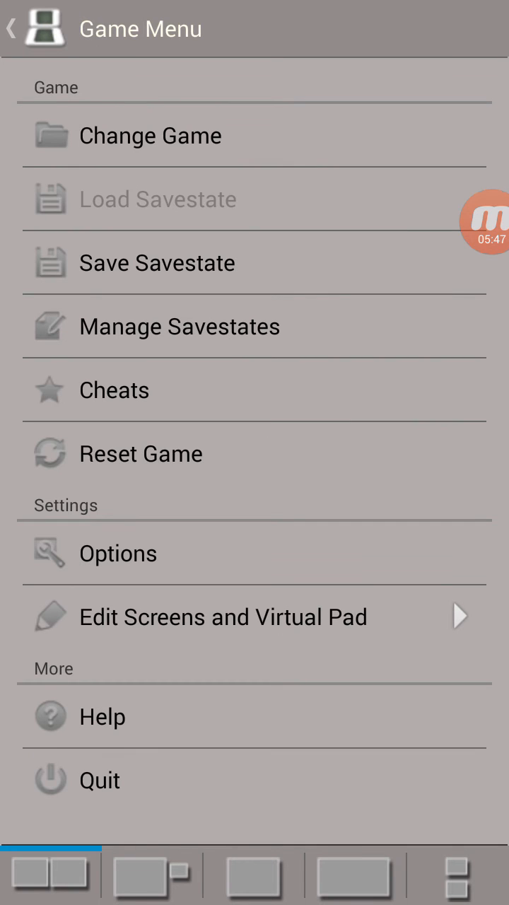
pyautogui.click(11, 28)
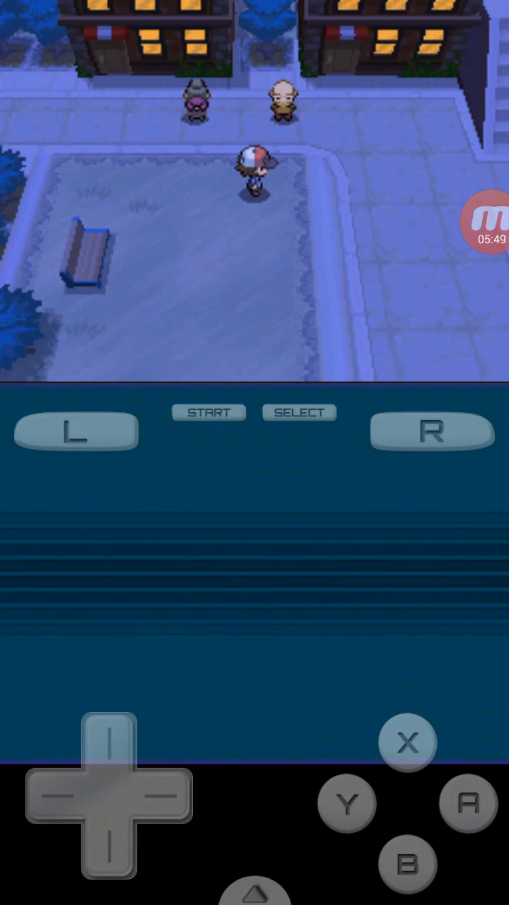
# Step: Walk the character right through Accumula Town and on past the stairs
pyautogui.click(187, 798)
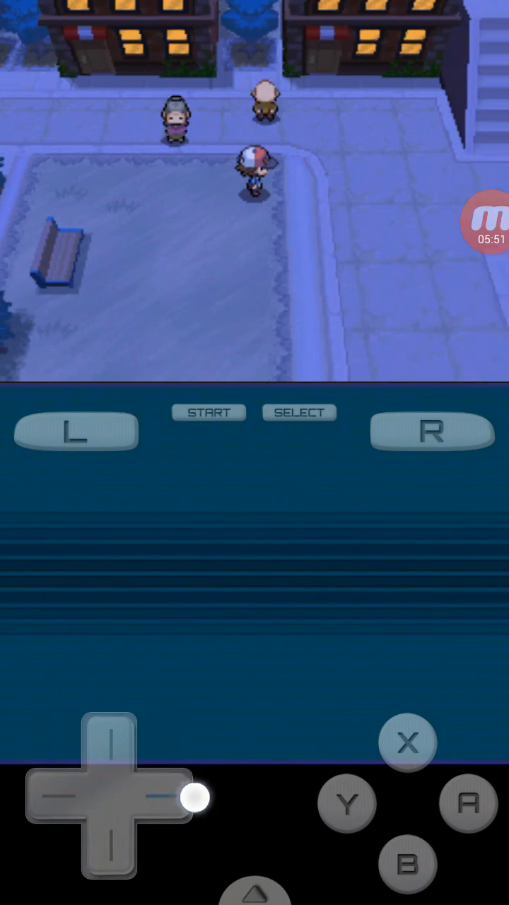
pyautogui.moveTo(193, 798); pyautogui.dragTo(105, 874)
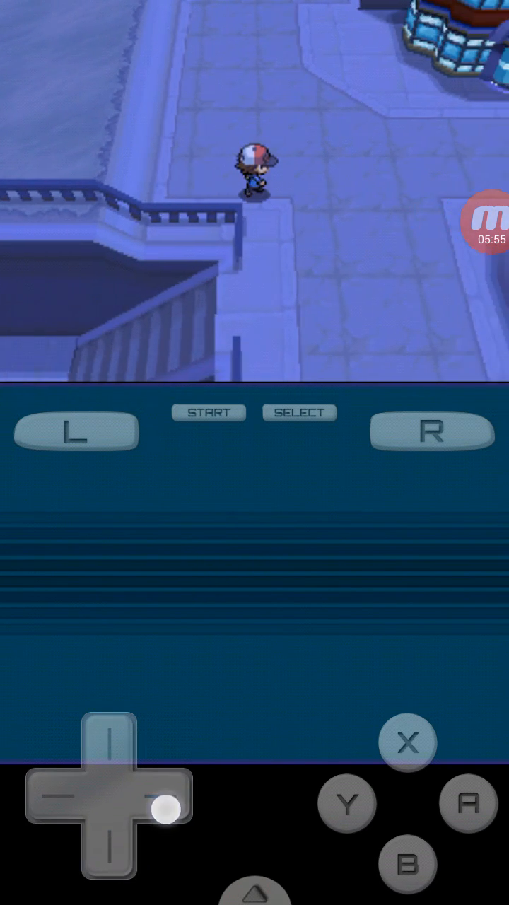
pyautogui.click(110, 757)
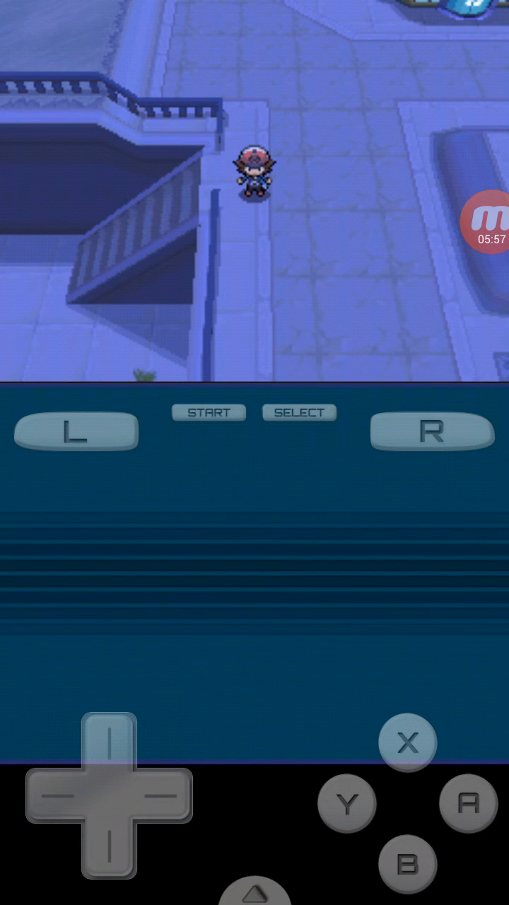